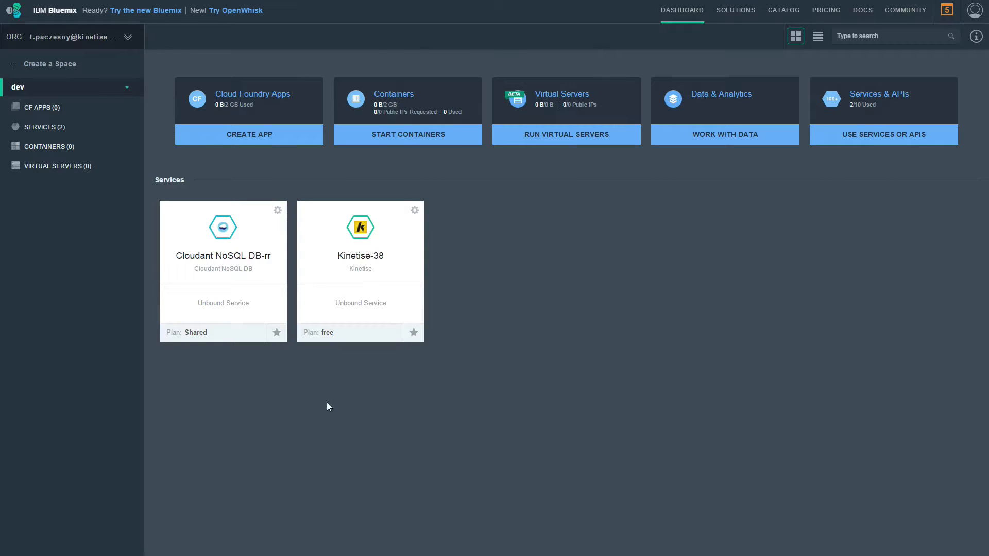
# Open the Cloudant NoSQL DB-rr service's console from the Bluemix dashboard.
pyautogui.click(223, 227)
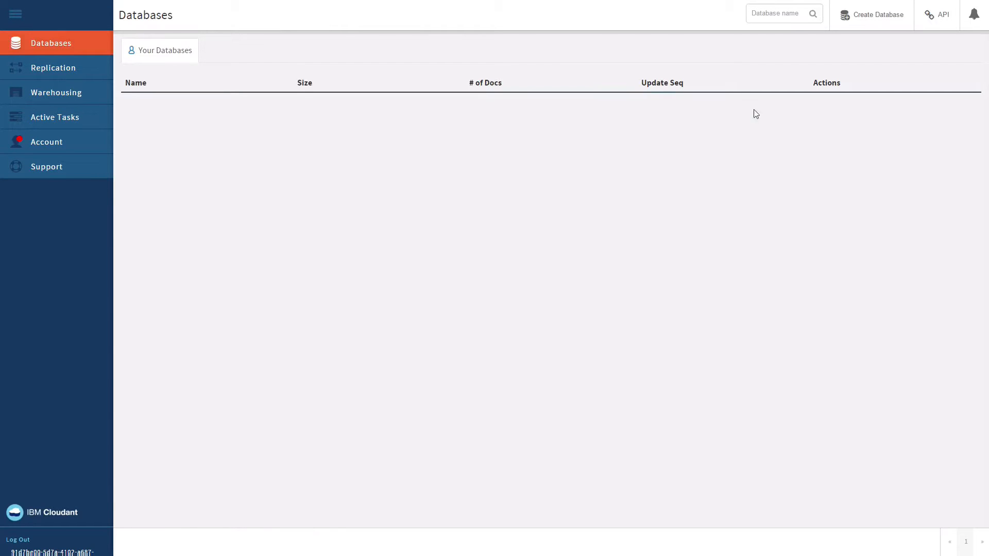
# Create a new Cloudant database named hello.
pyautogui.click(878, 15)
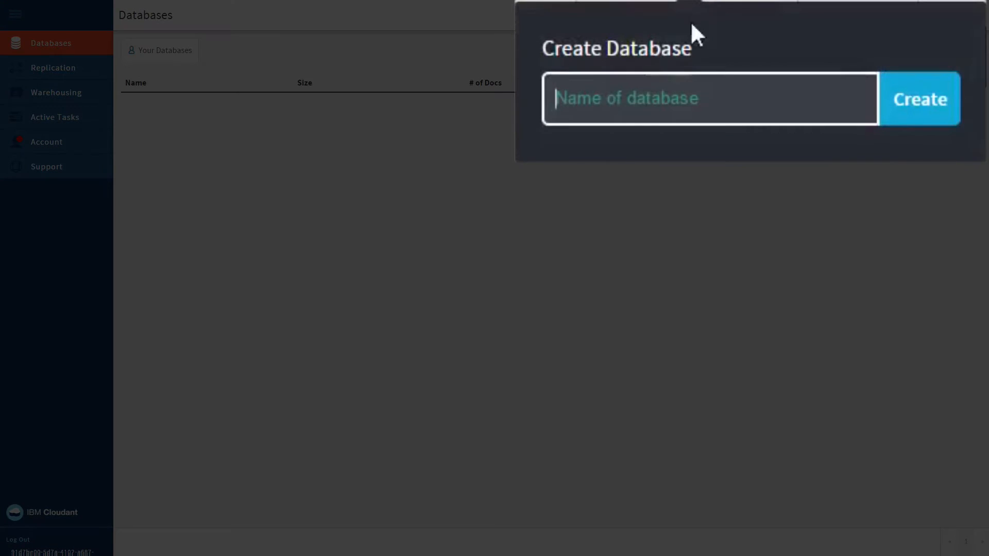
pyautogui.write('hell')
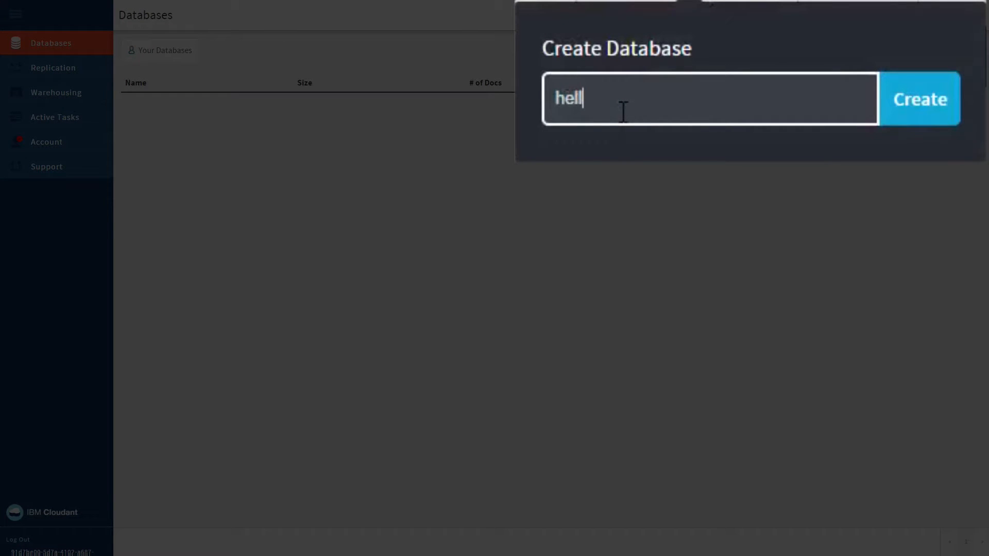
pyautogui.click(920, 99)
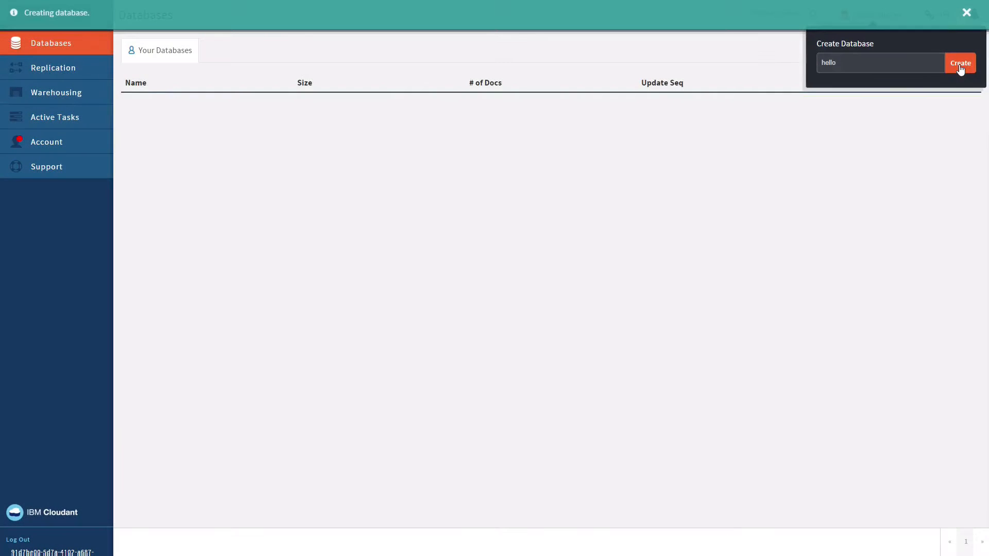
# Generate an API key in the hello database's permissions.
pyautogui.click(960, 63)
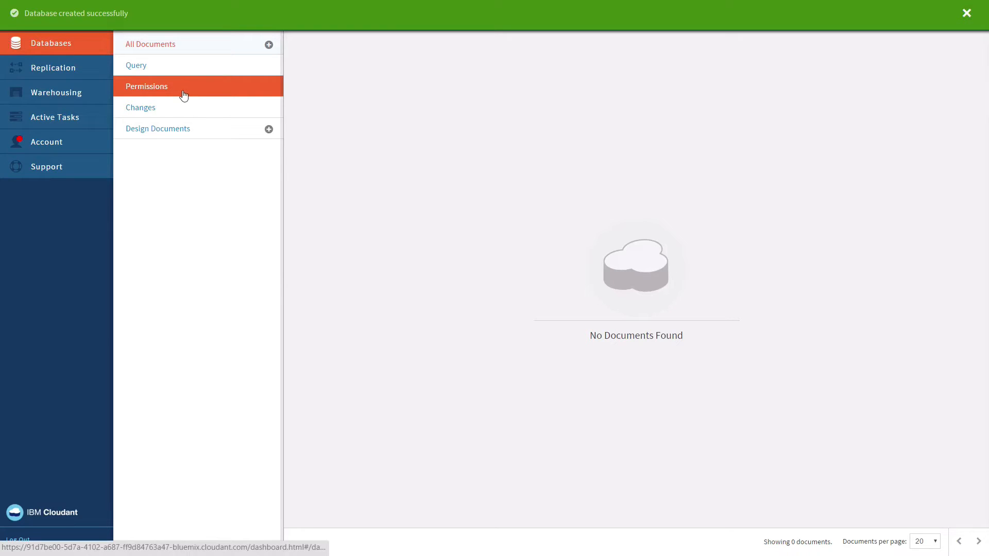
pyautogui.click(146, 86)
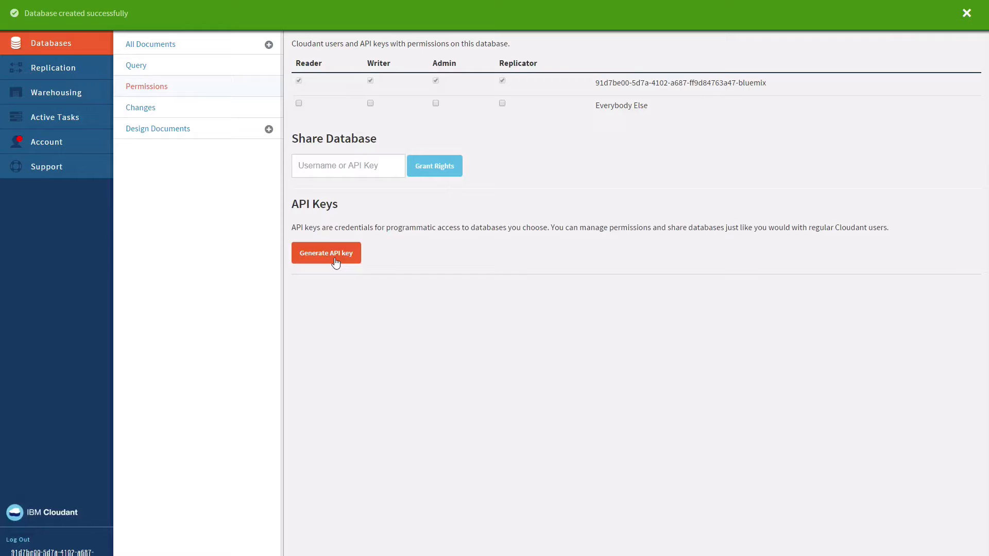
pyautogui.click(326, 253)
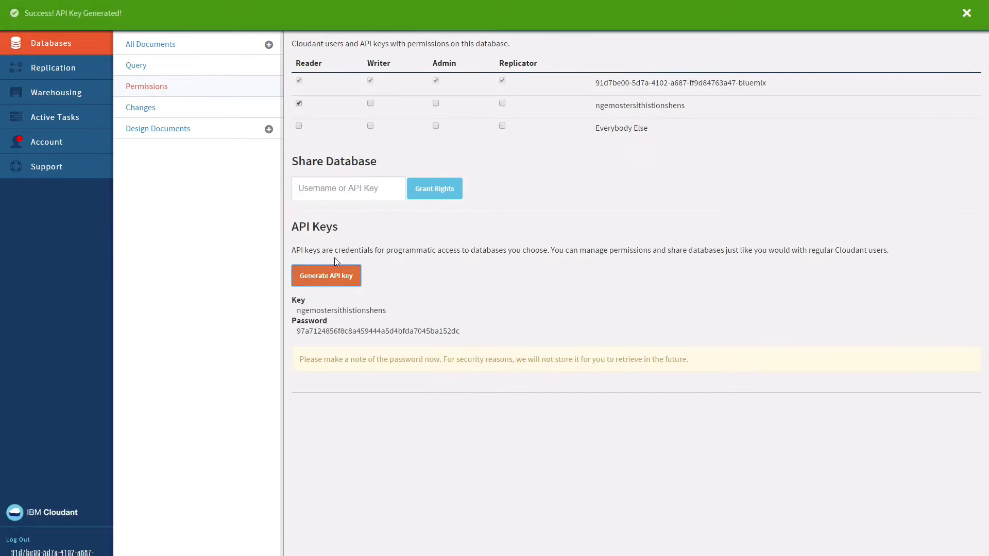
pyautogui.click(370, 103)
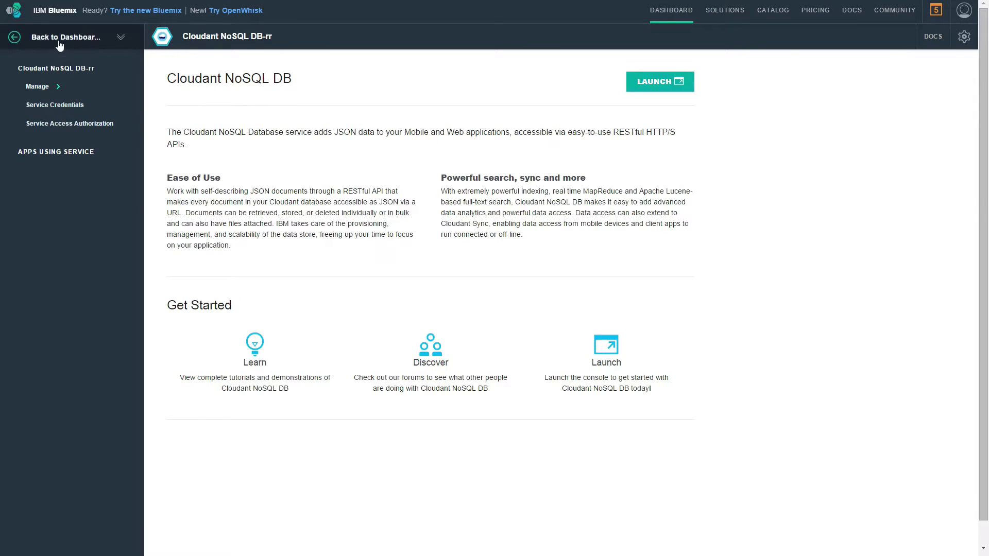
# Go back to the services list and open the Kinetise-38 dashboard.
pyautogui.click(66, 37)
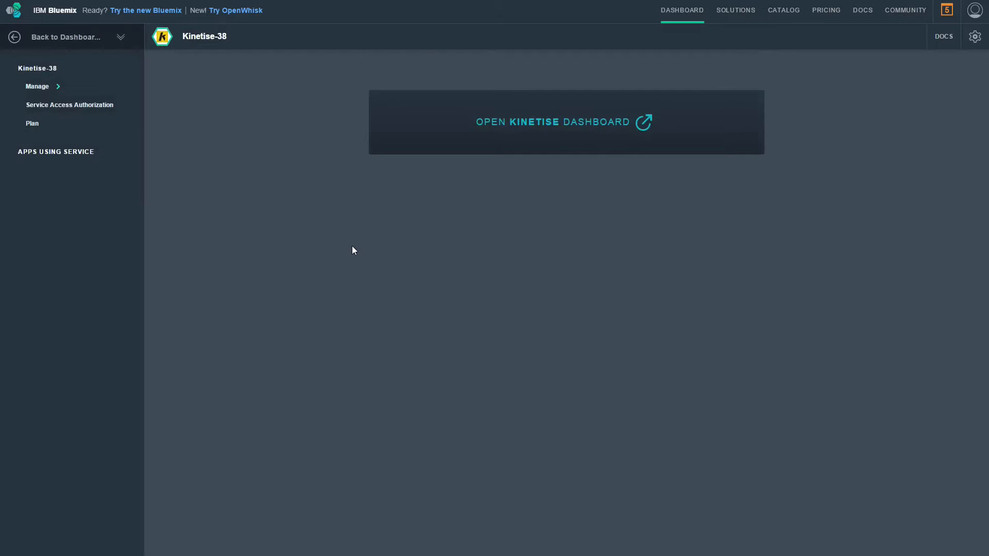
pyautogui.click(551, 122)
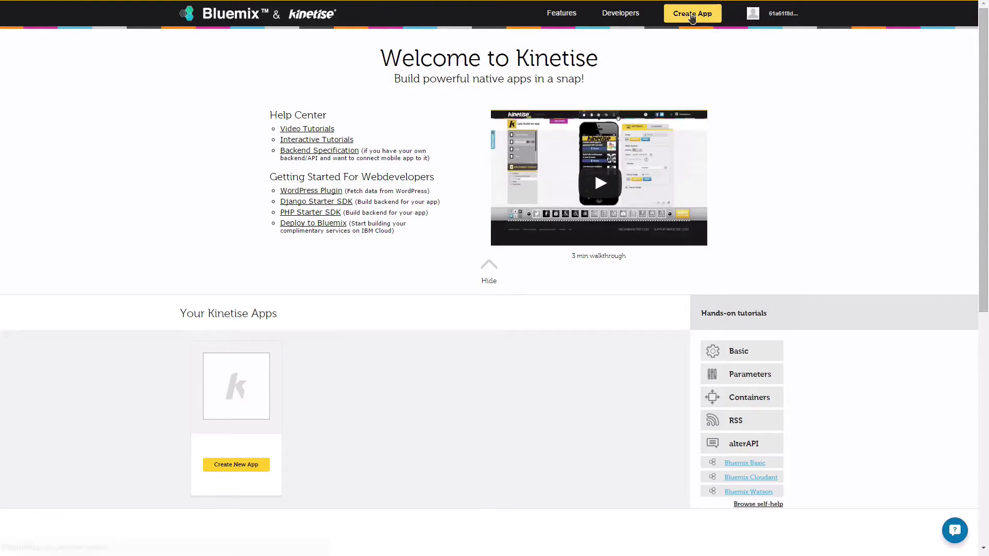
# Create the CloudantDB app and set the form text input's ID to name.
pyautogui.click(692, 12)
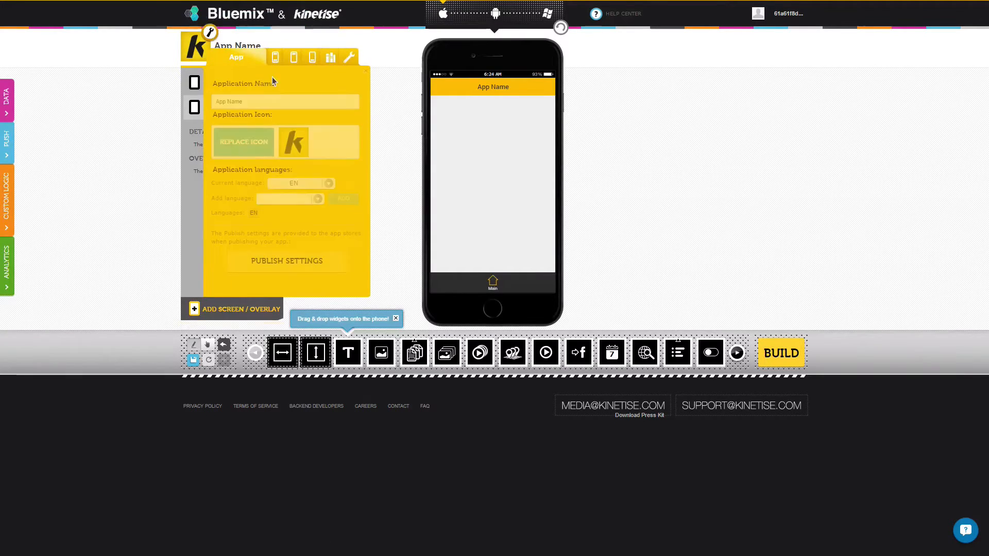
pyautogui.write('CloudantDB')
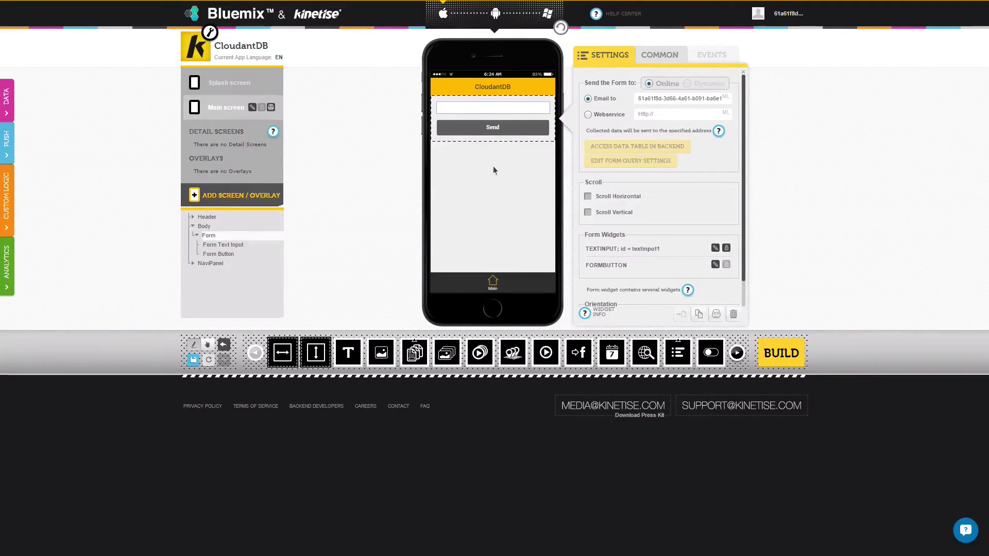
pyautogui.click(492, 107)
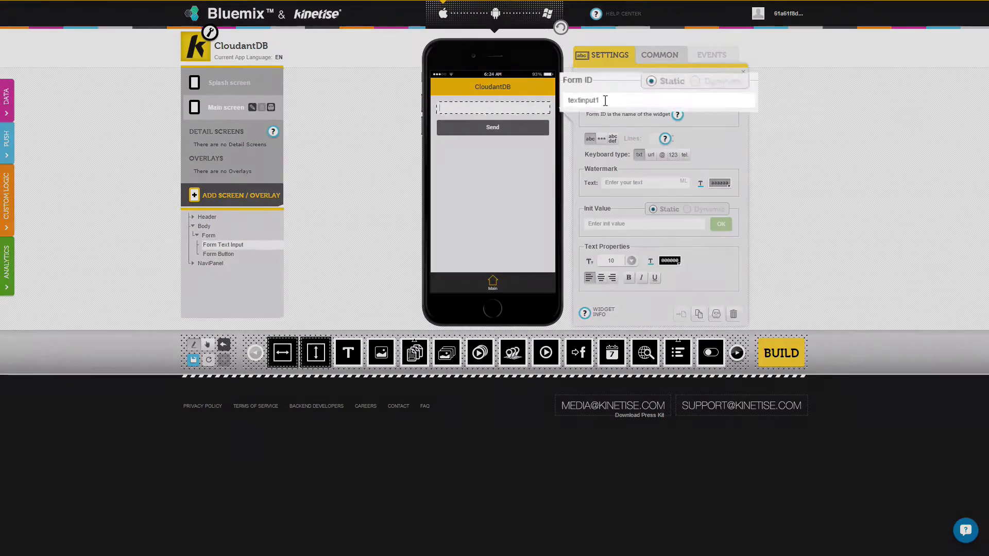
pyautogui.write('nam')
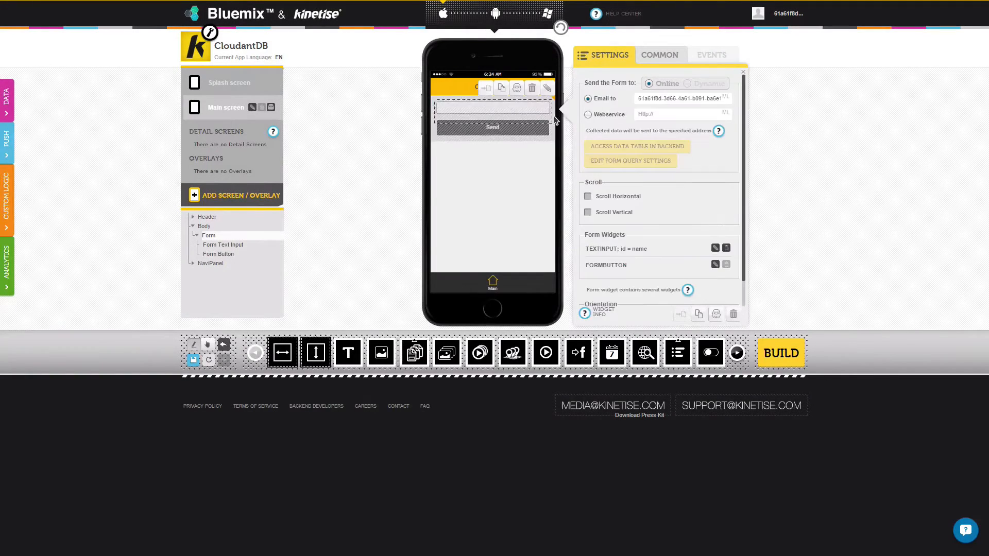
# Show and copy the hello database's API URL in Cloudant.
pyautogui.click(588, 114)
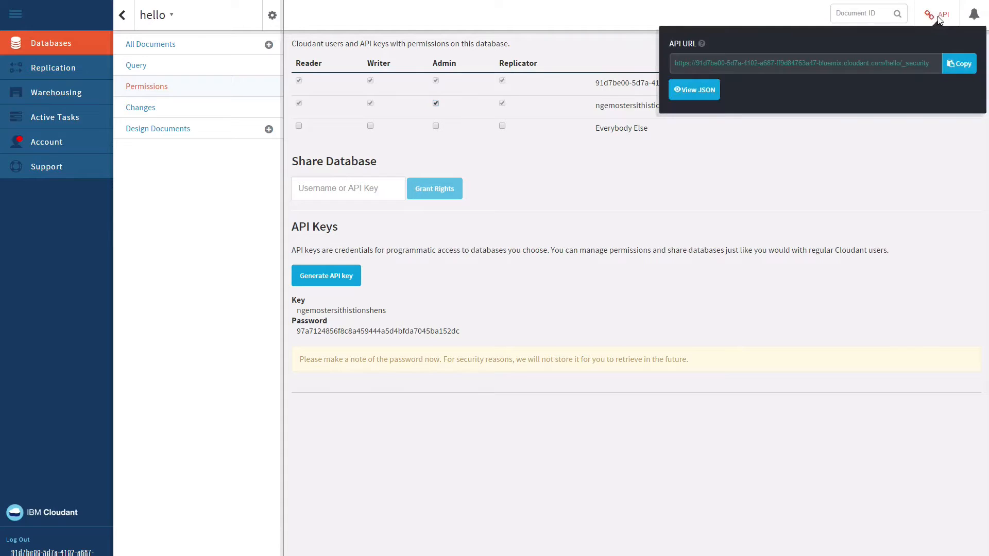
pyautogui.click(959, 63)
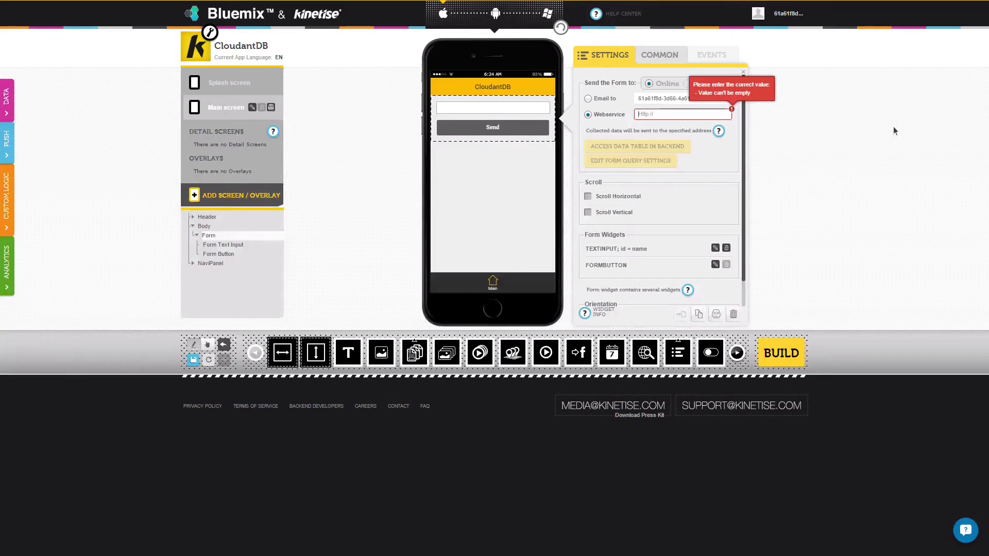
# Set the form's submission target to Webservice.
pyautogui.click(682, 114)
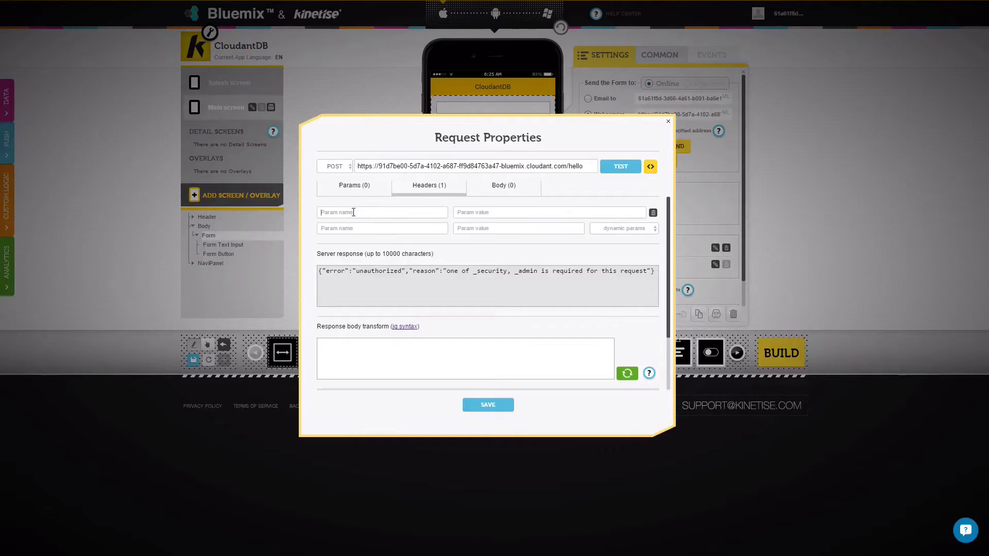
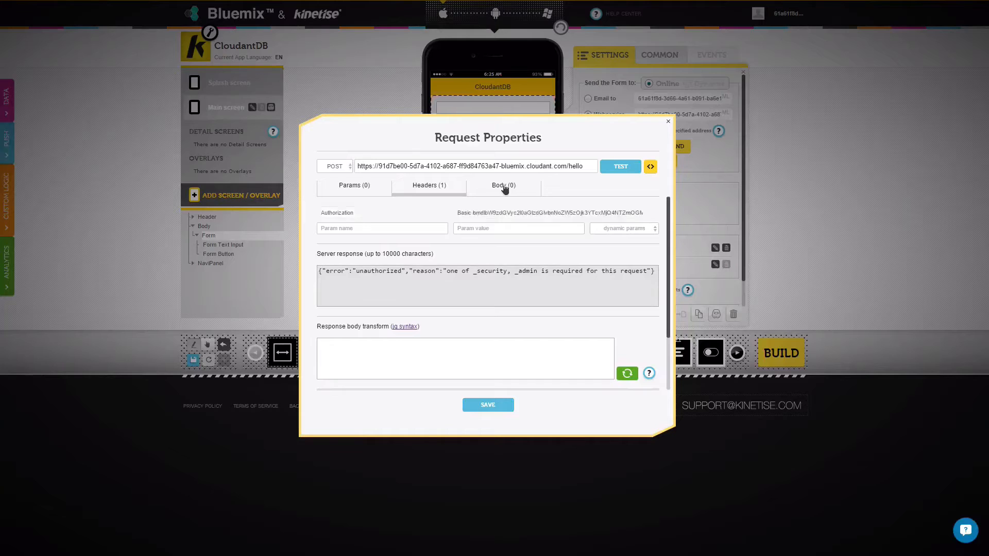
# Add a Basic Authorization header and .form body transform, save, and enter John.
pyautogui.click(503, 185)
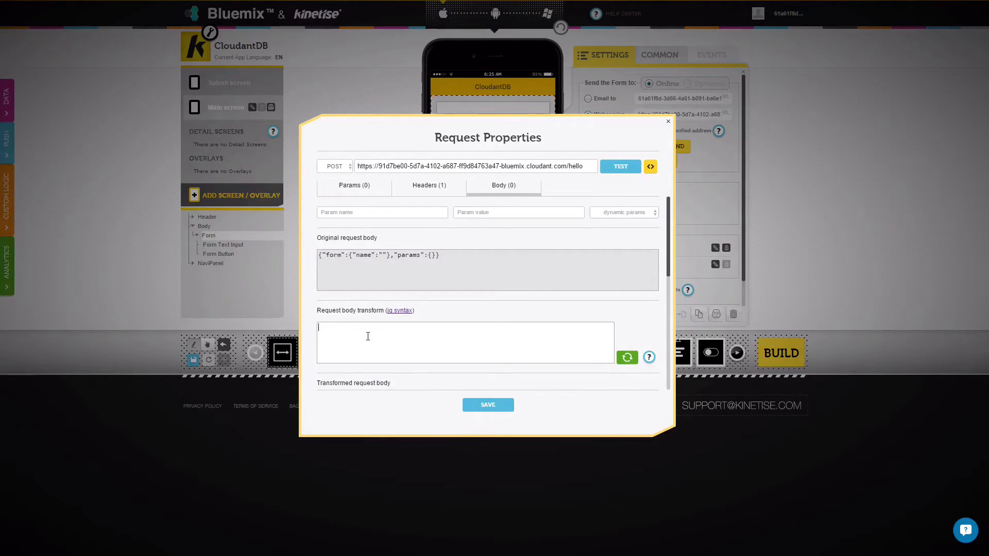
pyautogui.write('.form')
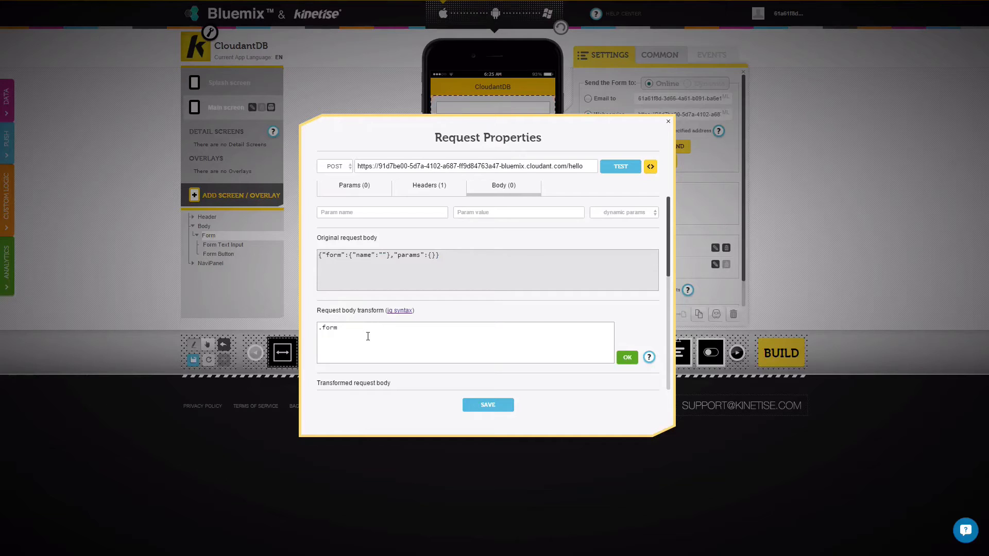
pyautogui.click(626, 357)
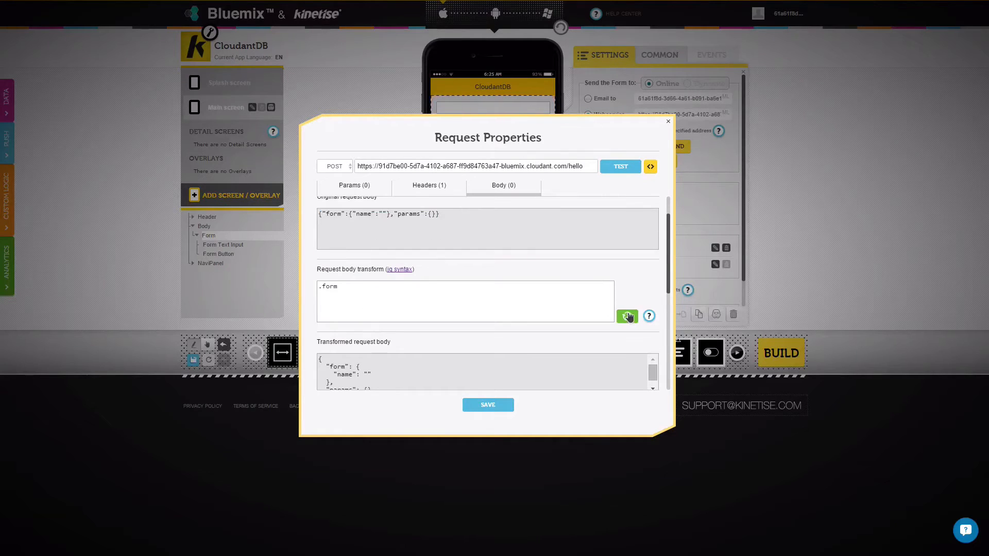
pyautogui.click(627, 316)
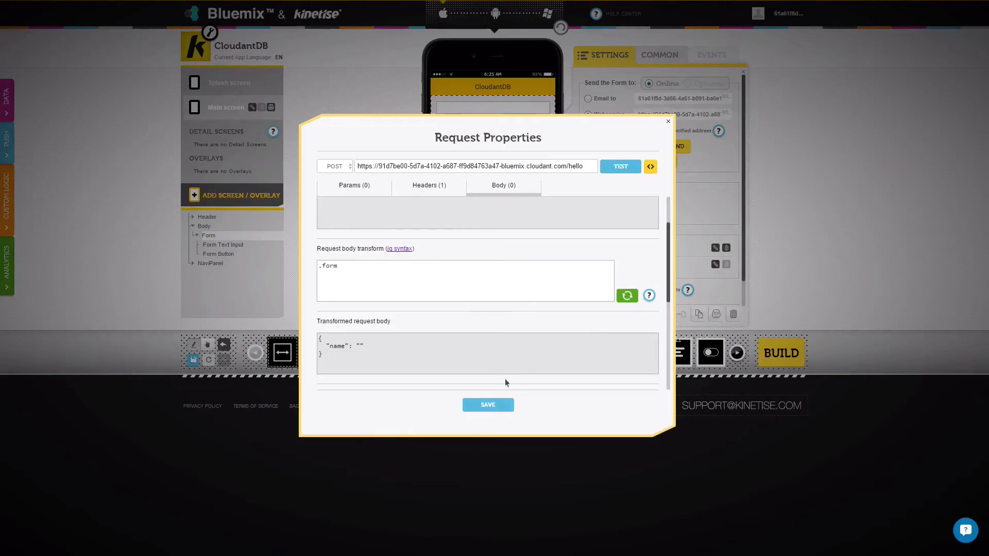
pyautogui.click(668, 122)
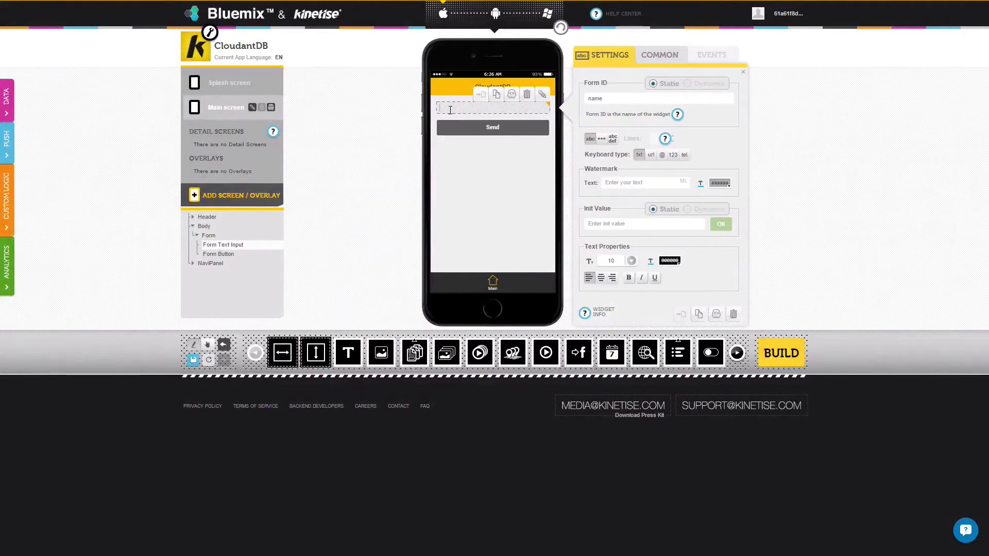
pyautogui.write('John')
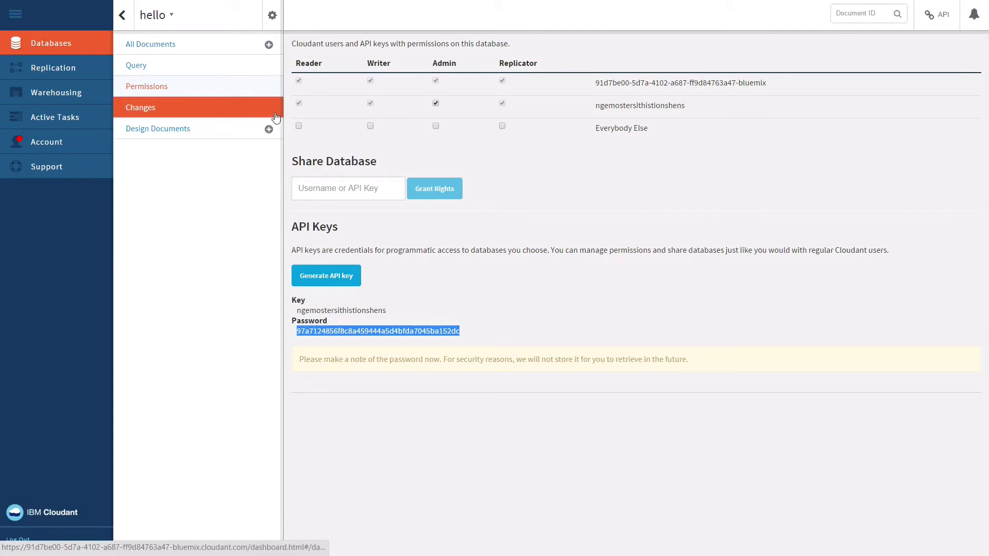
# View the hello database's All Documents list, then return to Kinetise.
pyautogui.click(150, 44)
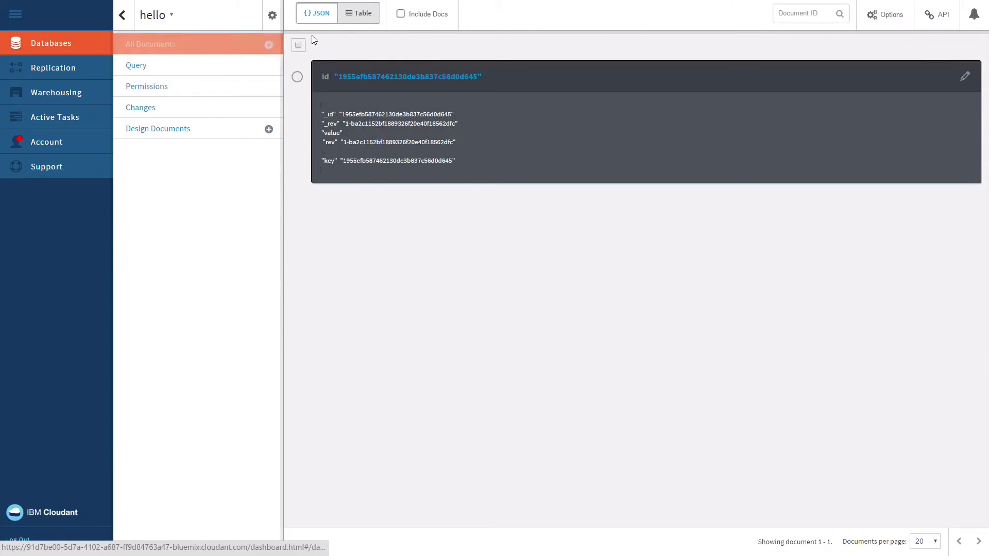
pyautogui.click(399, 14)
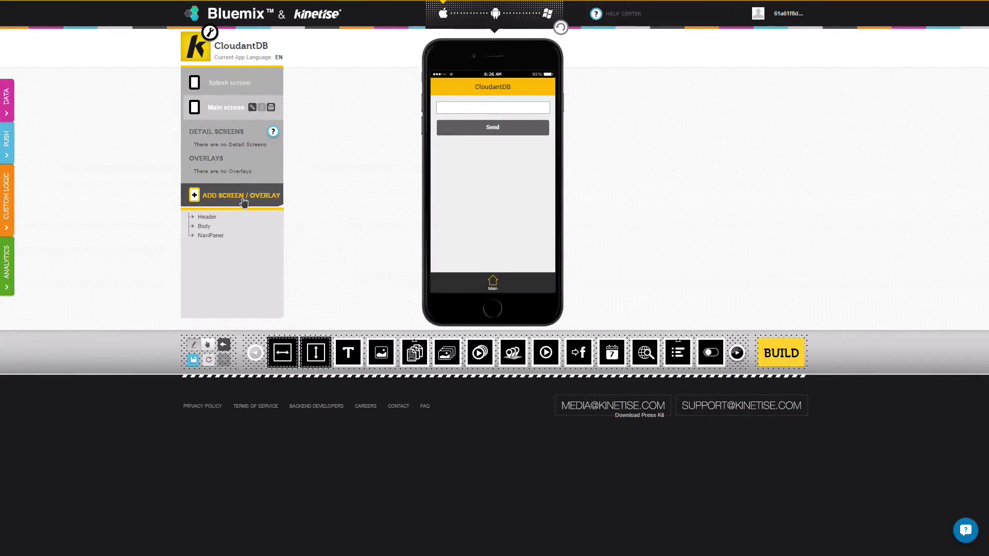
# Add a screen named Data with the default layout.
pyautogui.click(240, 195)
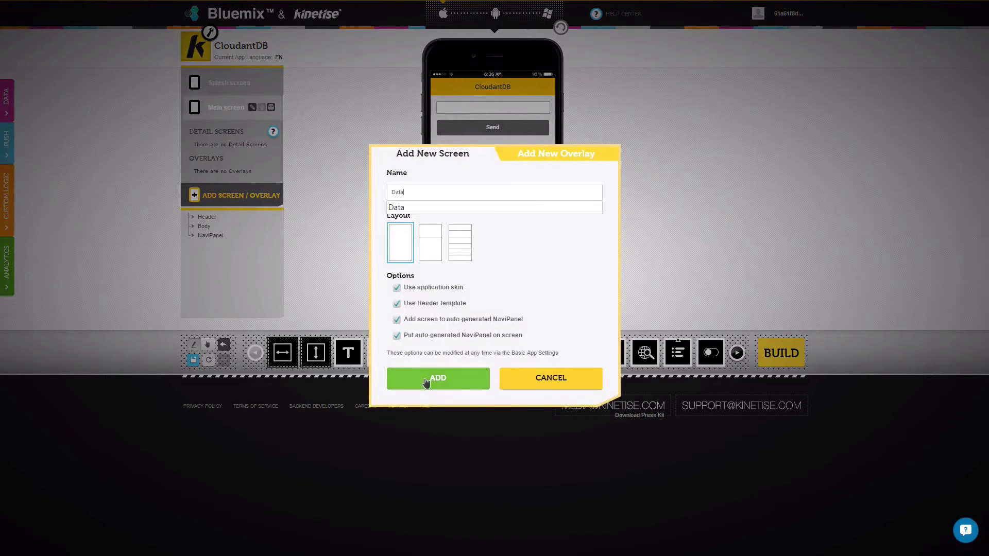
pyautogui.click(438, 378)
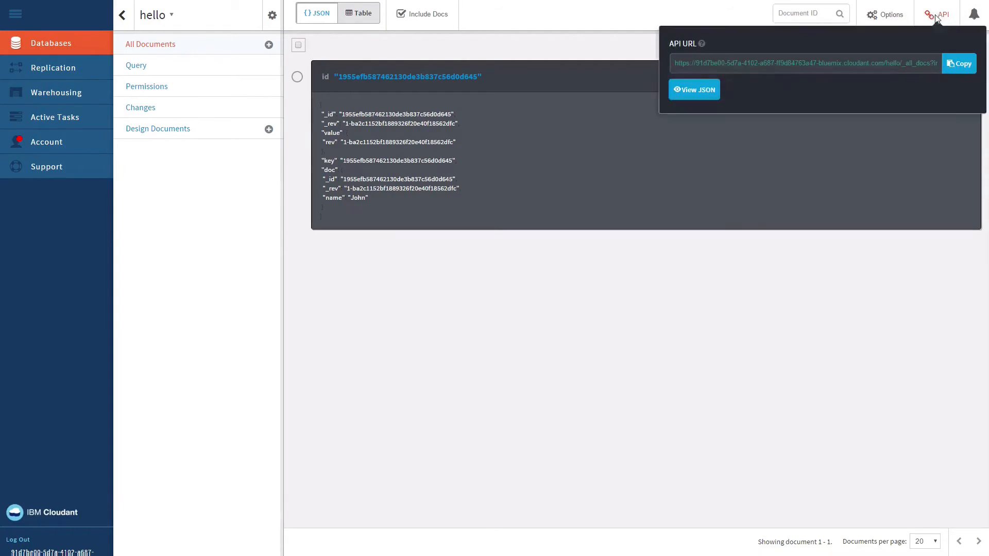
# Copy the all-documents API URL with Include Docs enabled.
pyautogui.click(959, 63)
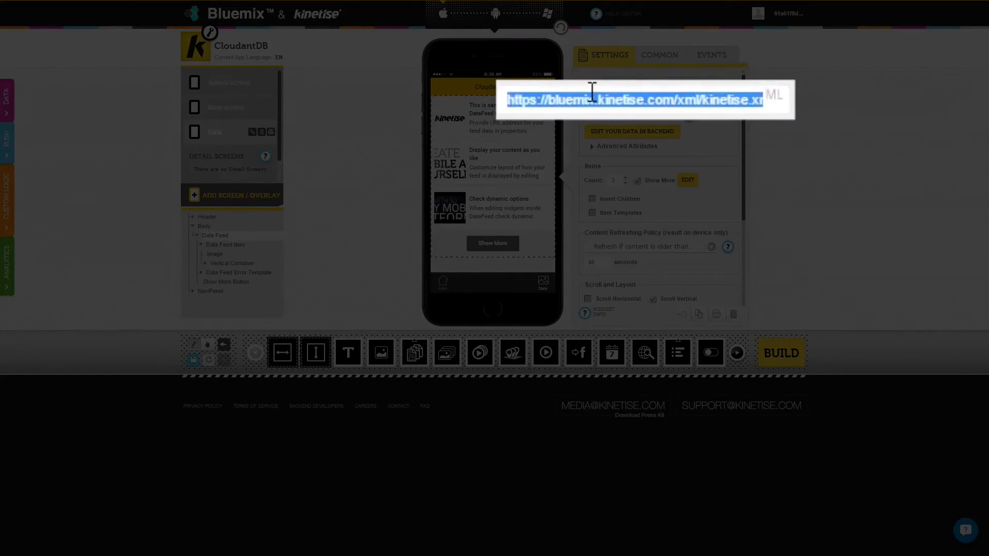
# Set the Data feed URL to hello/_all_docs?include_docs=true with an Authorization header, and save.
pyautogui.write('ant.com/hello/_all_docs?include_docs=true')
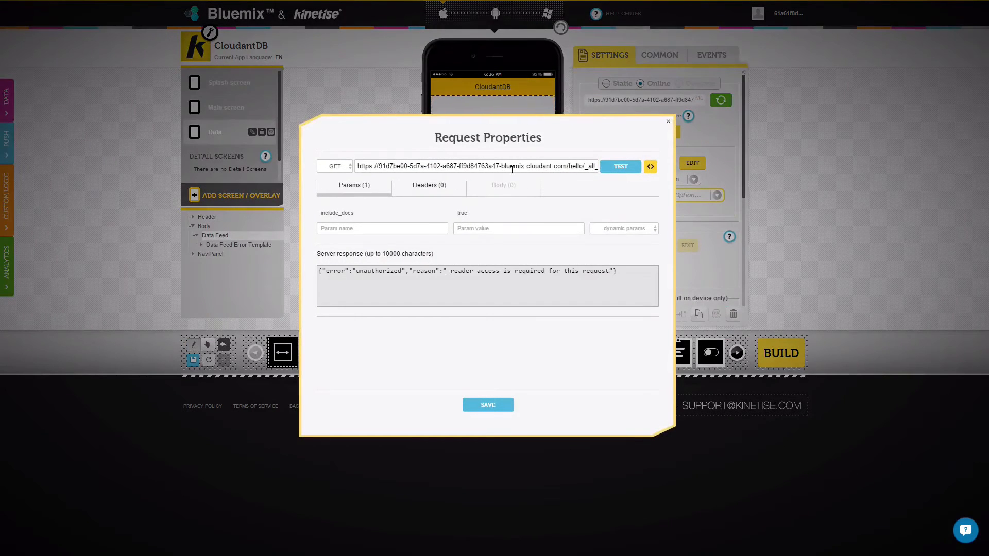
pyautogui.click(429, 185)
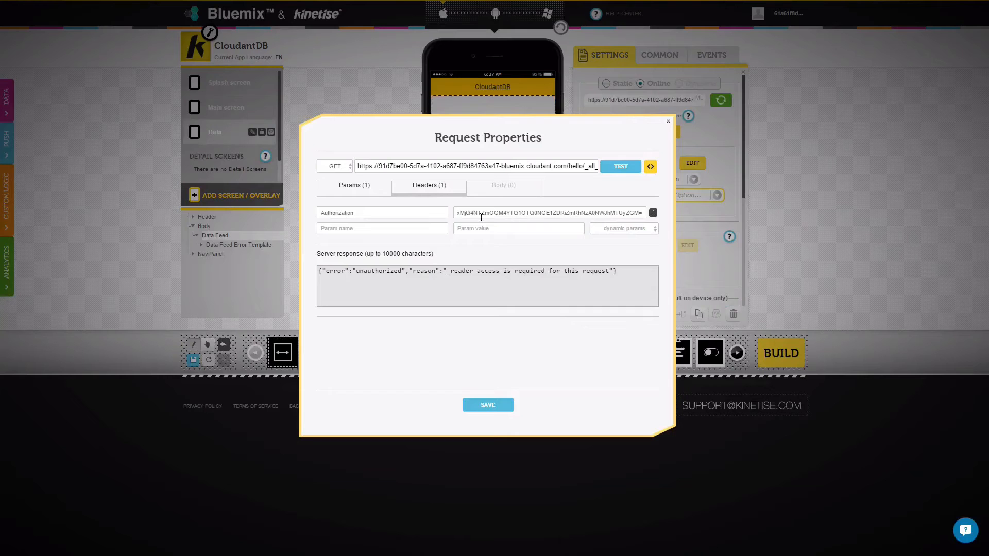
pyautogui.click(668, 121)
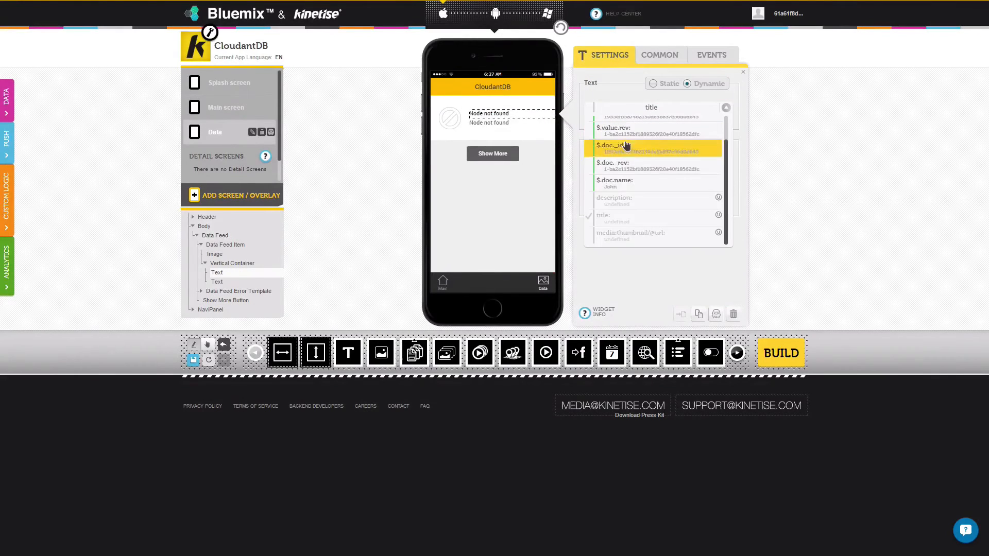
# Bind the item text to $.doc.name and delete the item's image and description text.
pyautogui.click(614, 183)
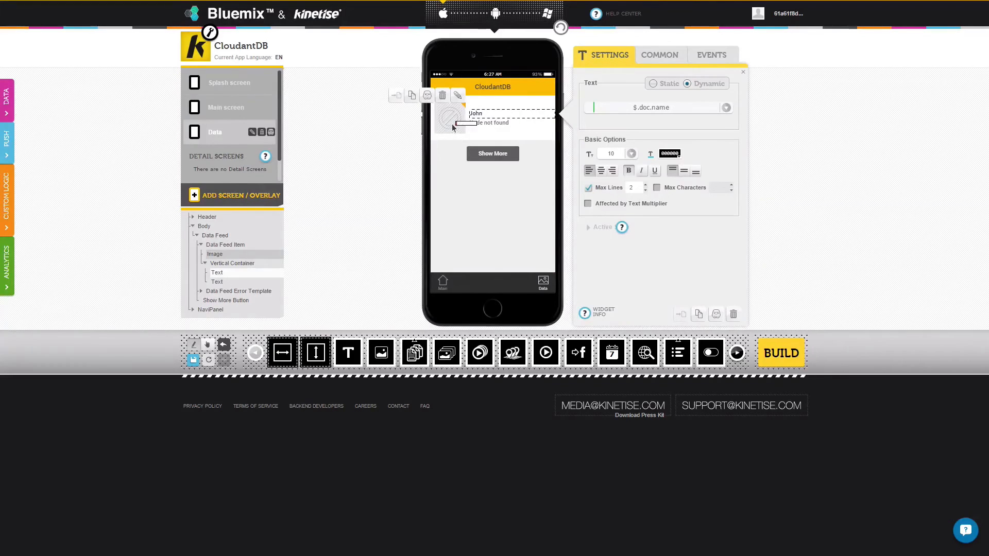
pyautogui.click(442, 95)
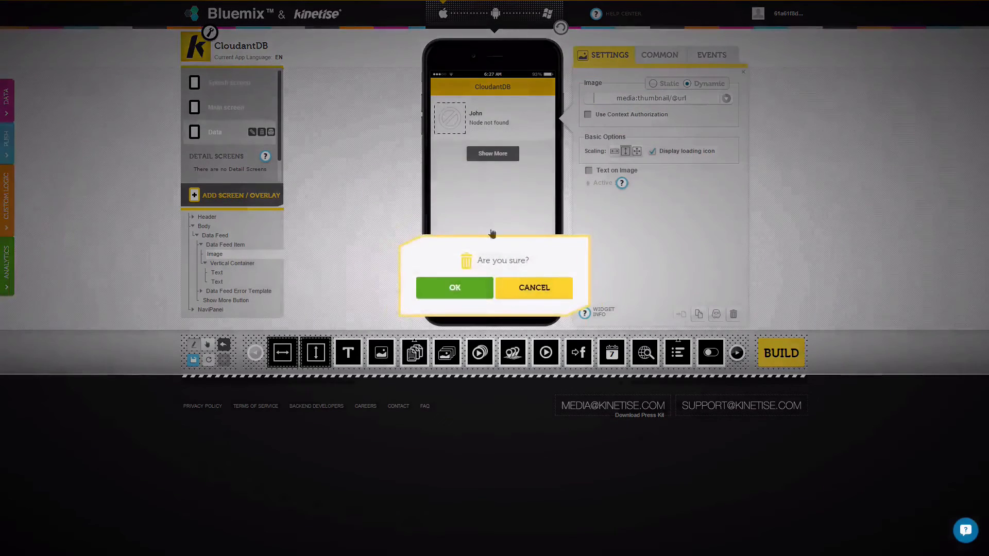
pyautogui.click(454, 288)
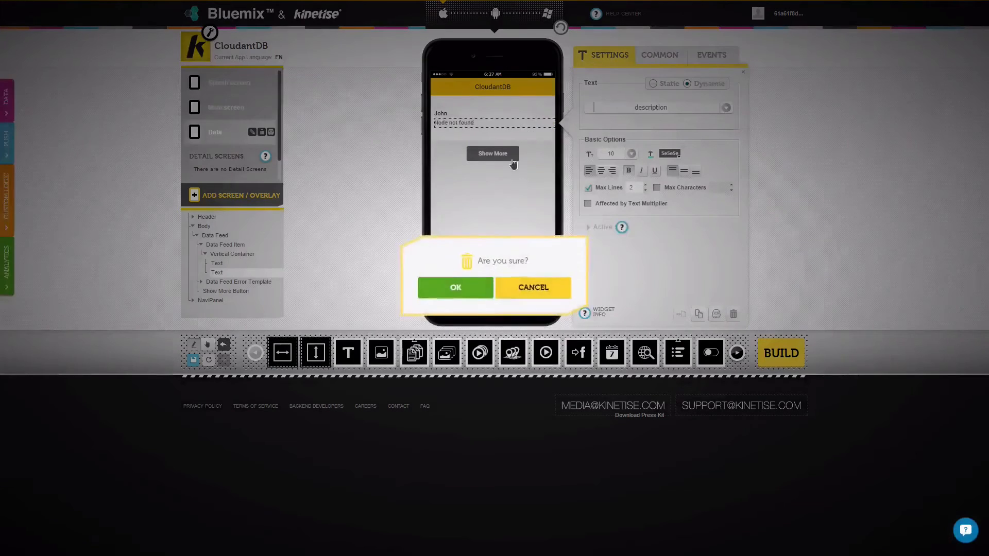
pyautogui.click(455, 287)
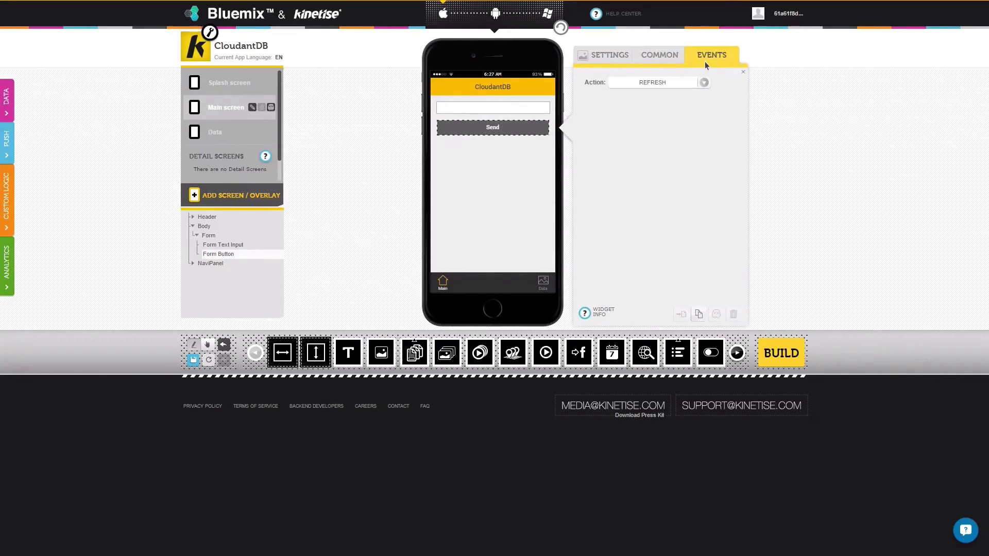
# Change the Send button's action from REFRESH to -> Data.
pyautogui.click(703, 83)
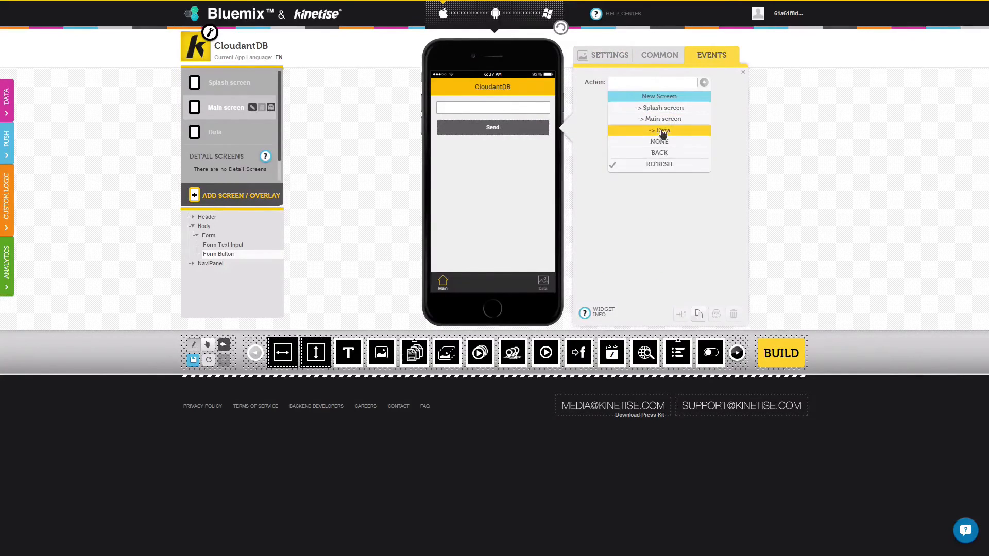
pyautogui.click(659, 130)
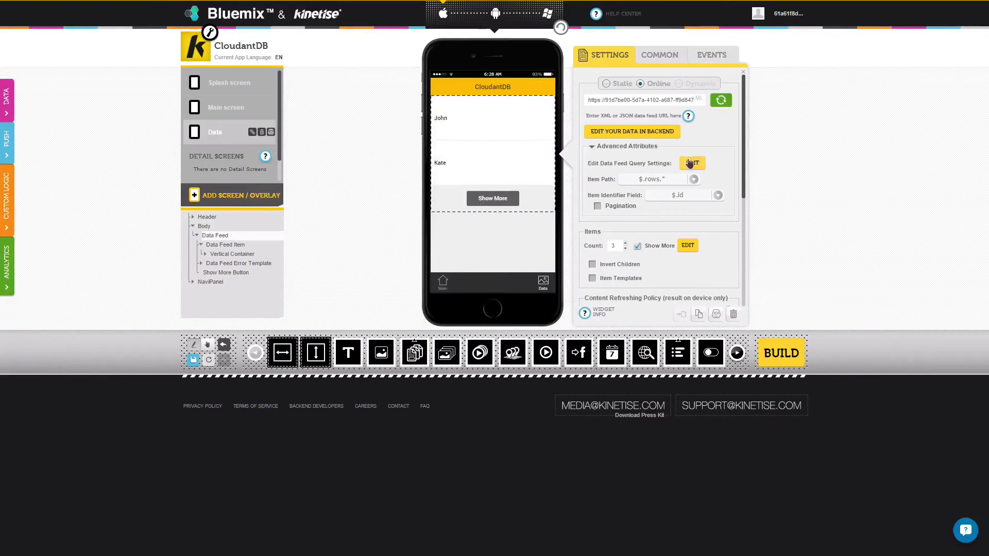
# Point the feed request at the _find endpoint using POST, and show the Body settings.
pyautogui.click(692, 164)
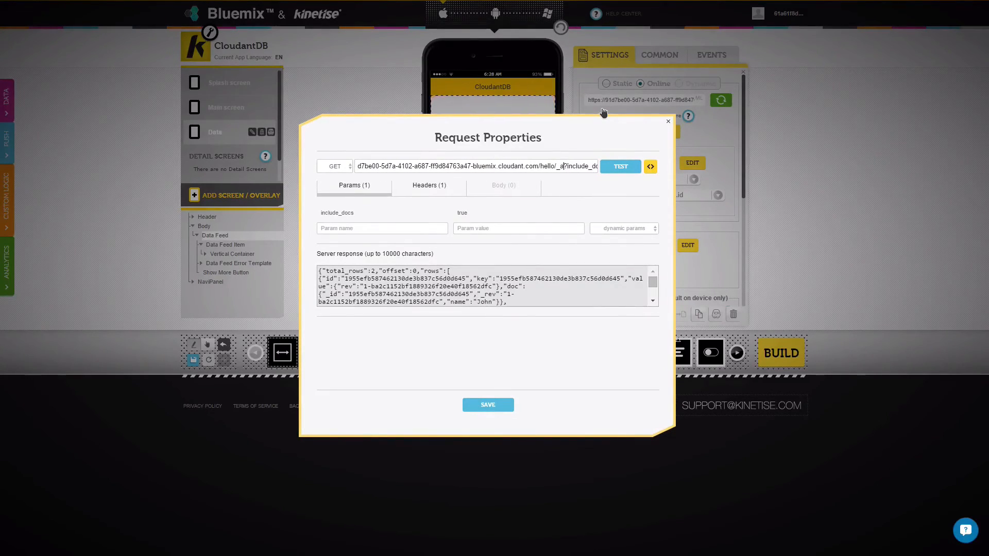
pyautogui.write('_find')
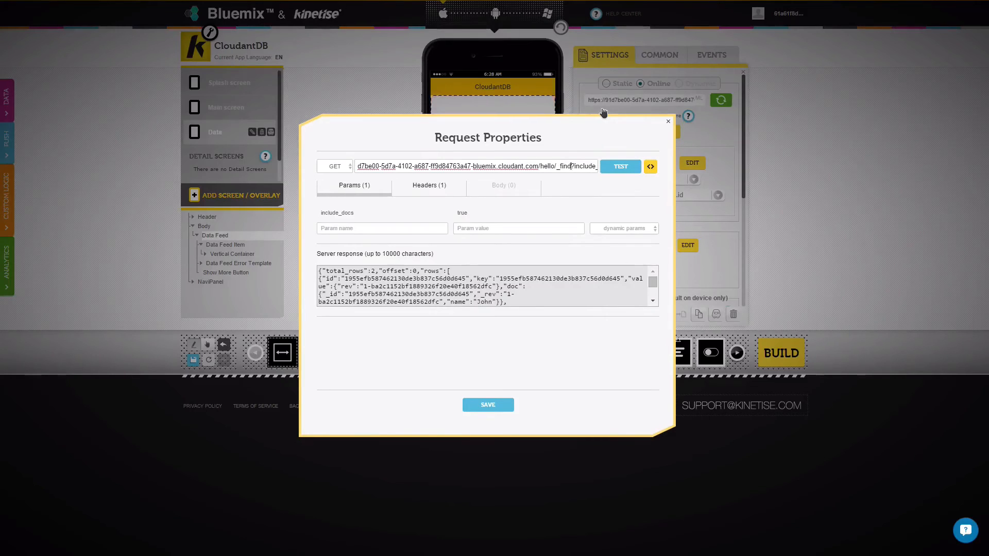
pyautogui.click(335, 166)
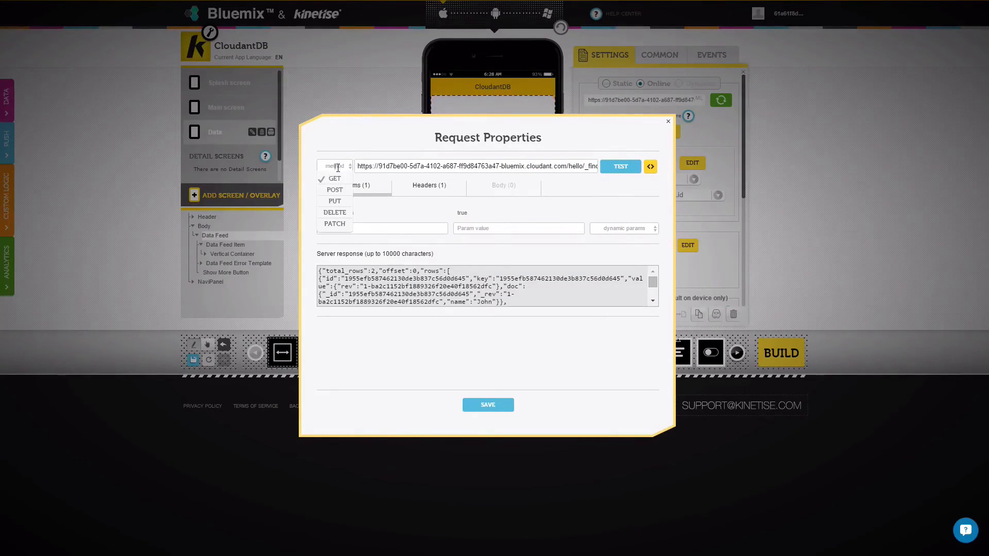
pyautogui.click(334, 189)
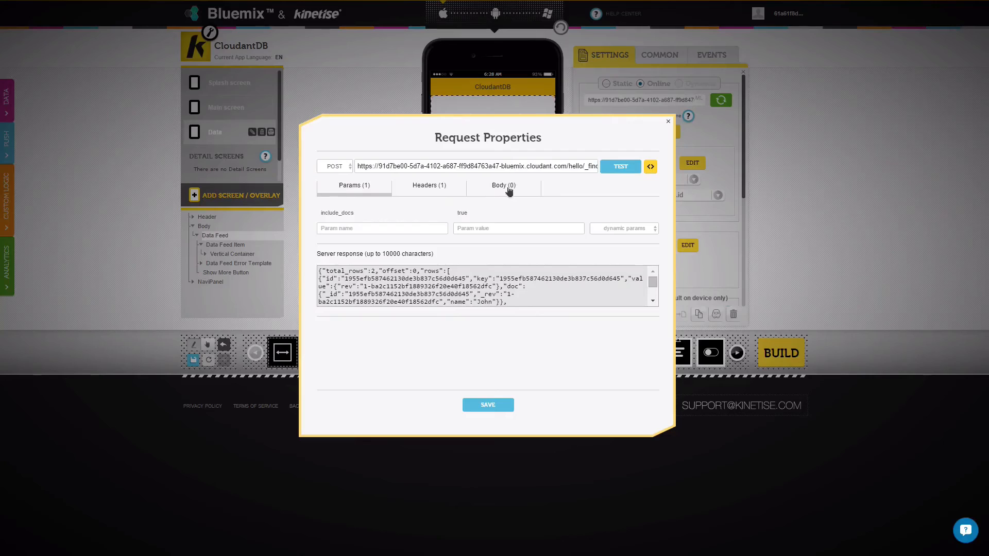
pyautogui.click(503, 185)
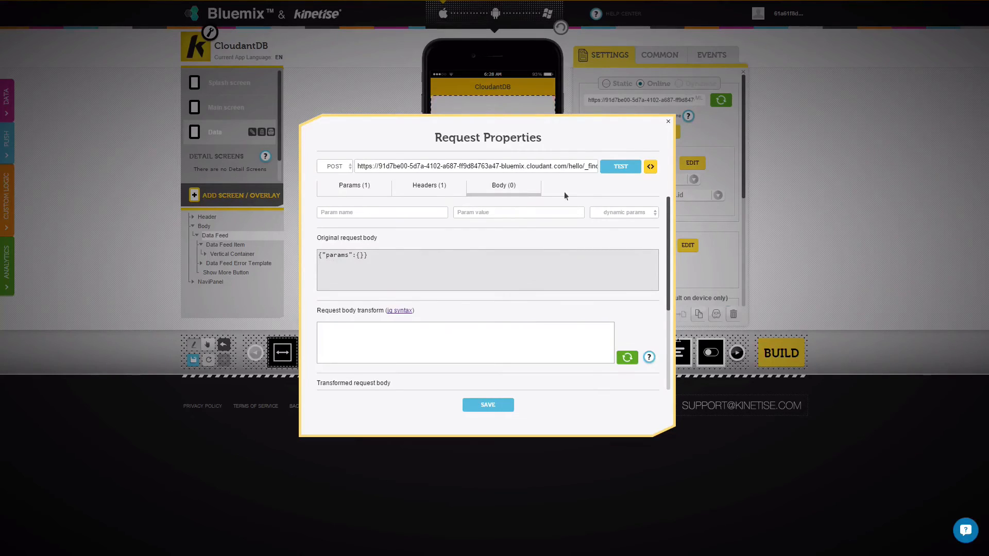
# Apply a name $eq Kate selector as the request body transform and save.
pyautogui.scroll(-3)
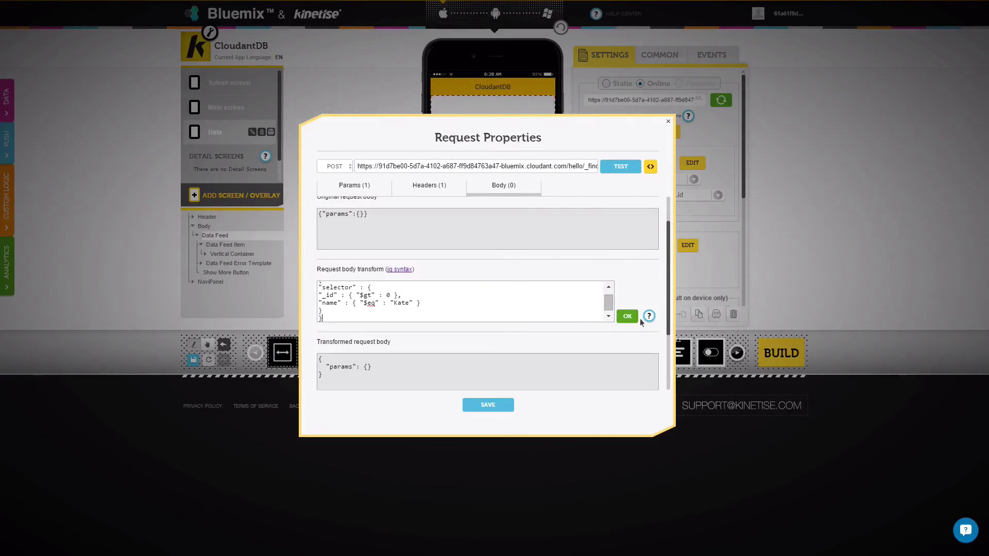
pyautogui.click(627, 316)
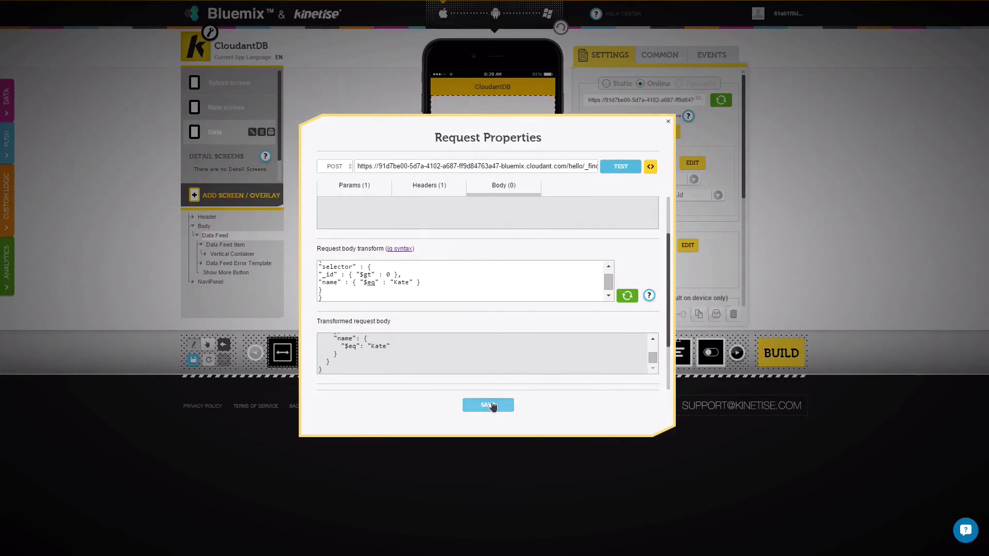
pyautogui.click(488, 405)
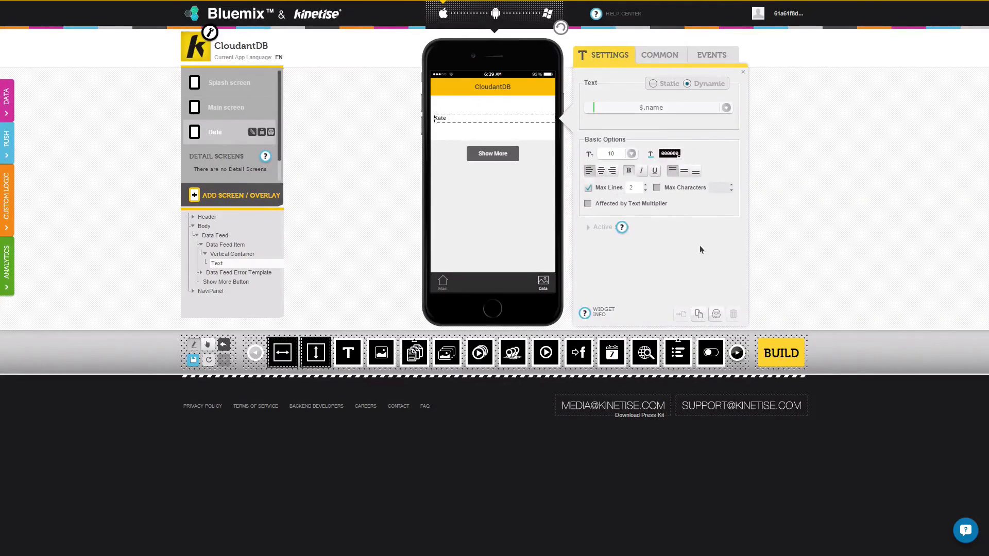
pyautogui.moveTo(505, 223)
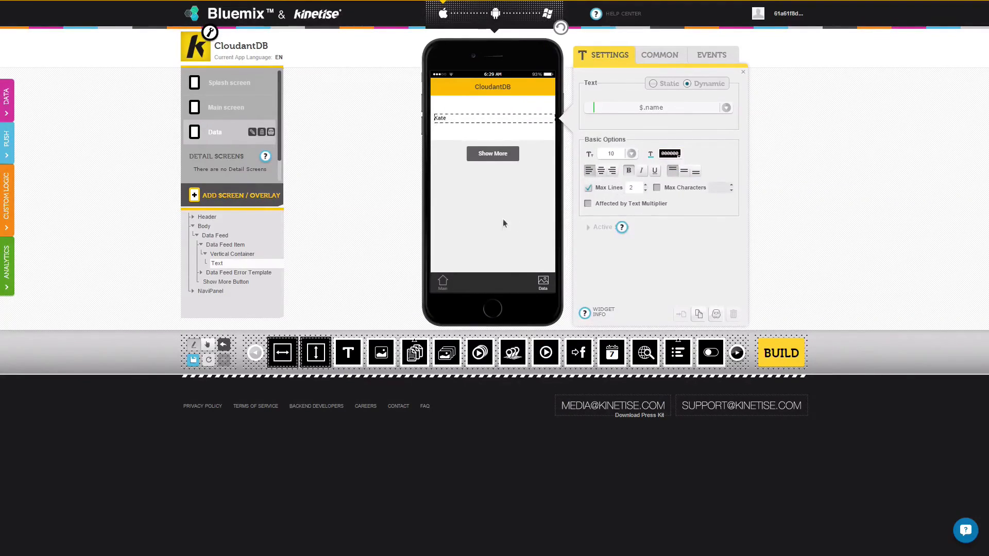
pyautogui.moveTo(495, 222)
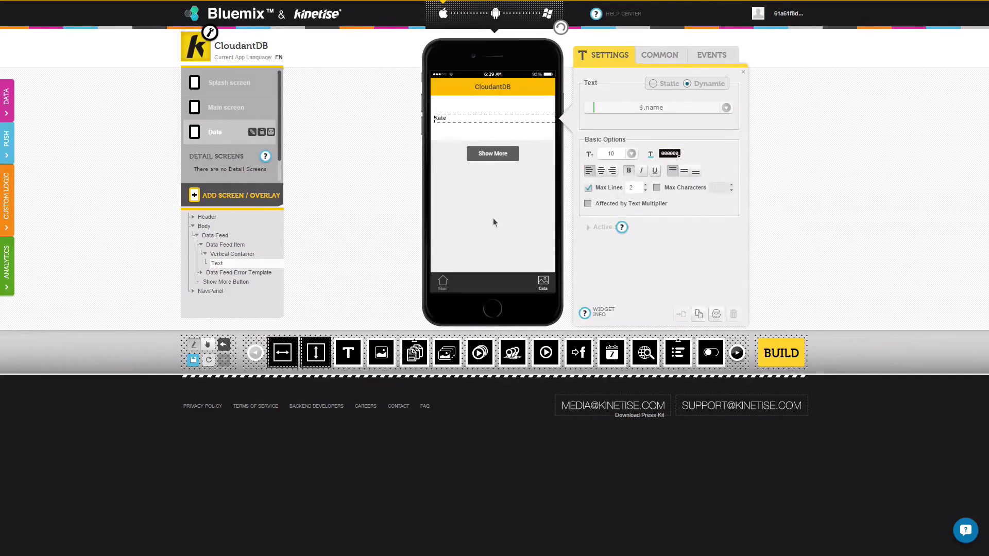